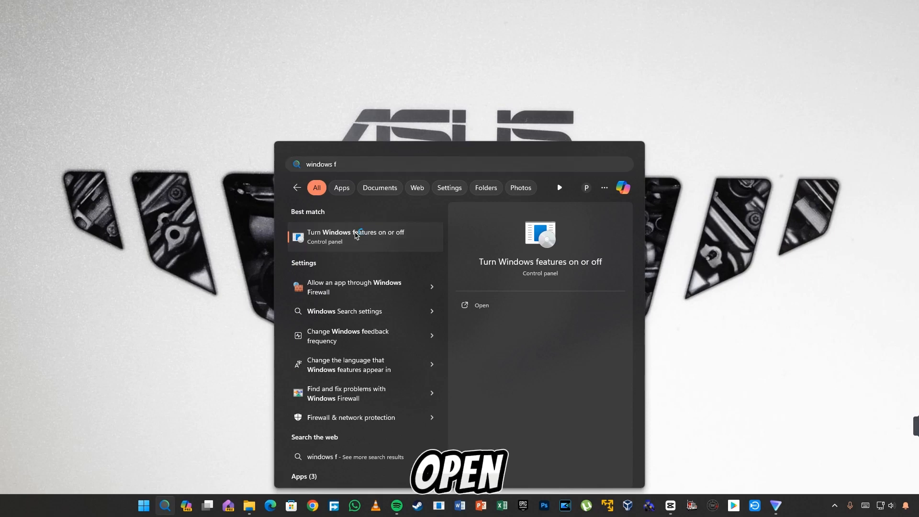
Step: Review the Windows Features list down to Virtual Machine Platform and Windows Hypervisor Platform, then close it
left_click(356, 237)
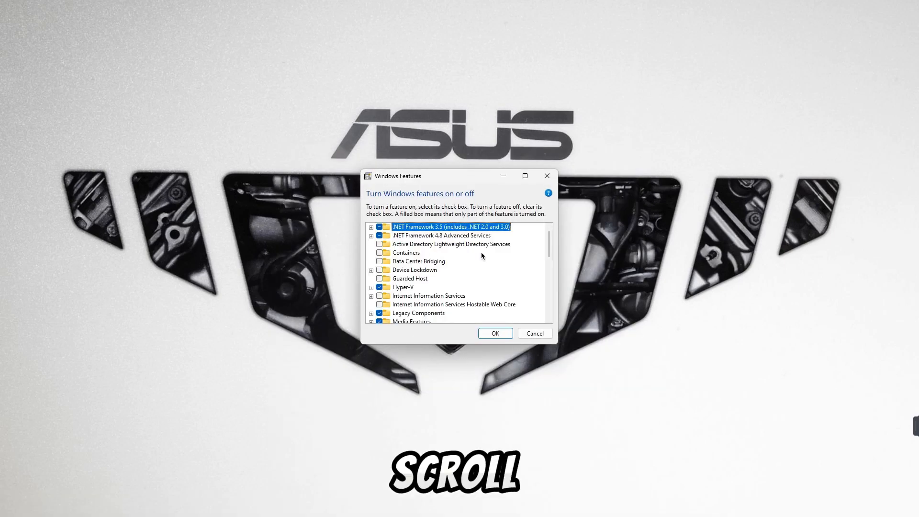
scroll("down", 3)
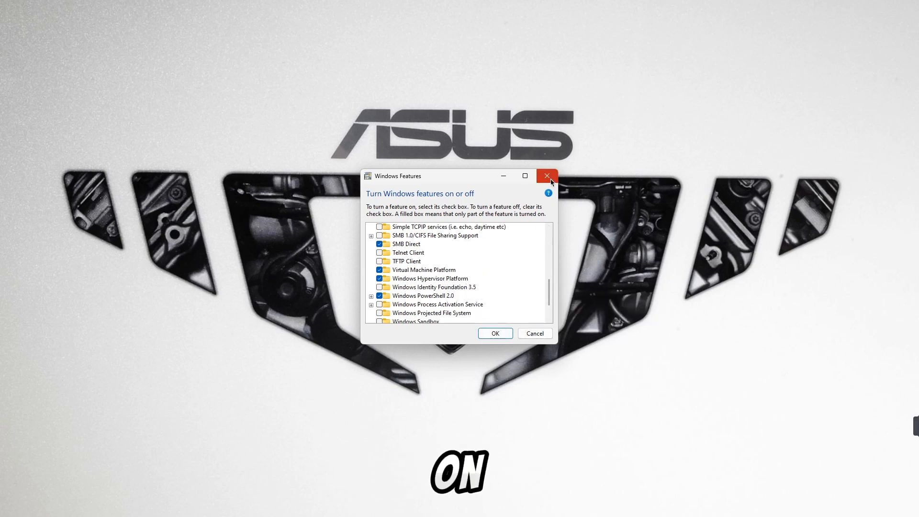
left_click(546, 176)
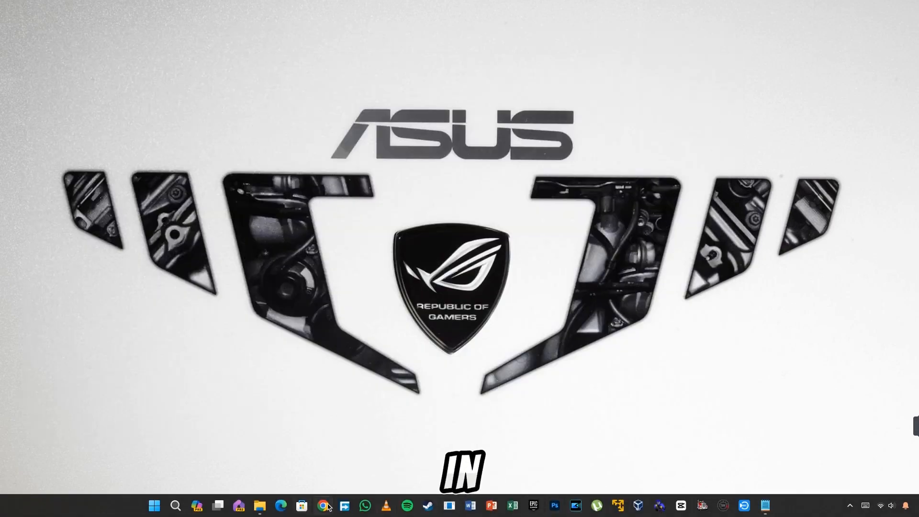
Step: Launch Chrome with a profile and scroll the WSABuilds README to the download links
left_click(322, 505)
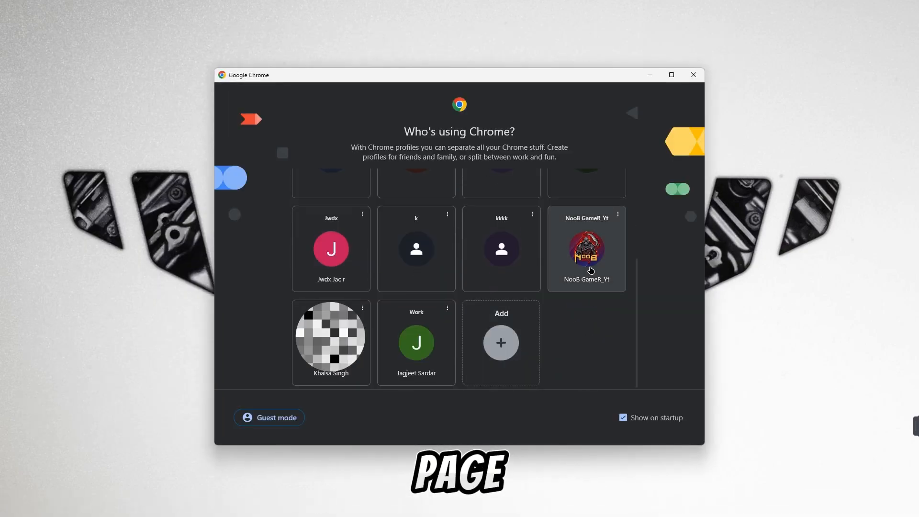
left_click(585, 249)
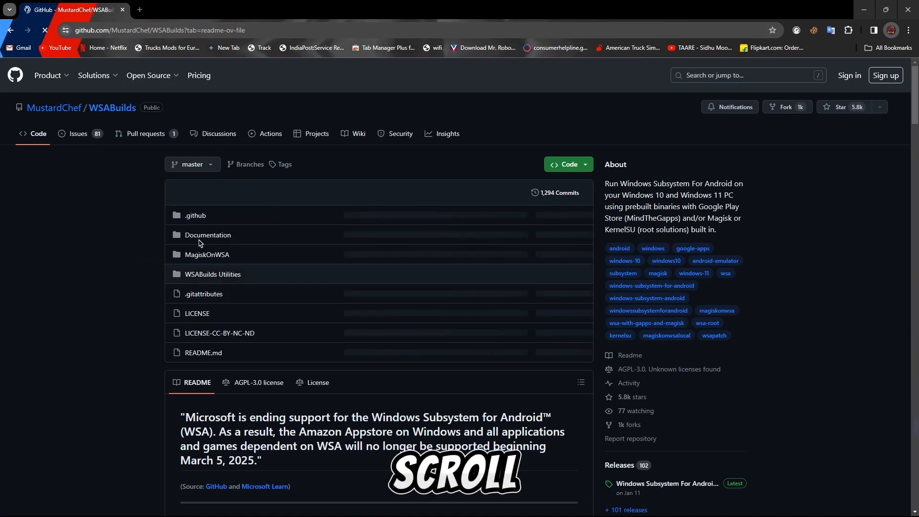
scroll("down", 3)
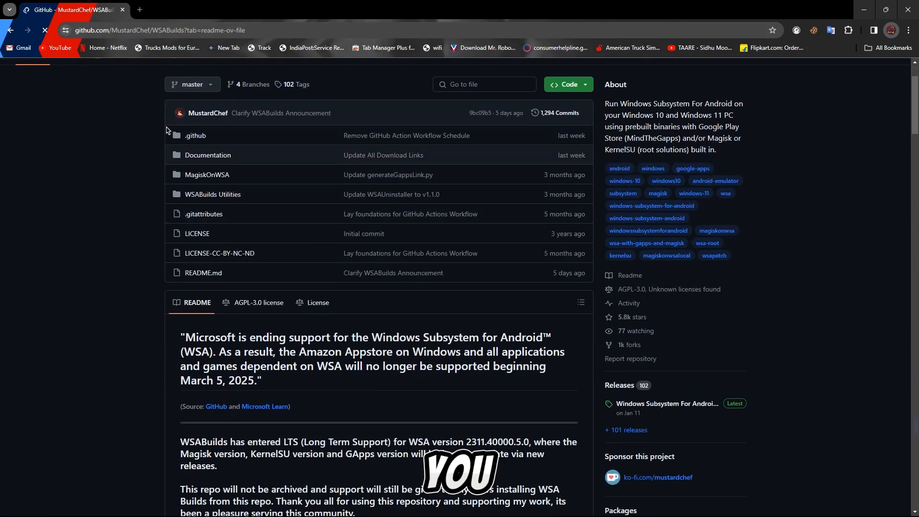
scroll("down", 3)
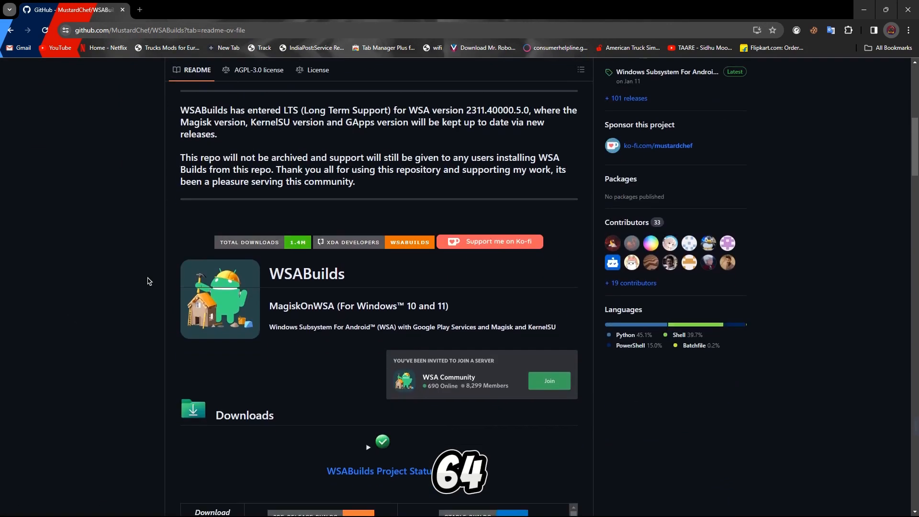
scroll("down", 3)
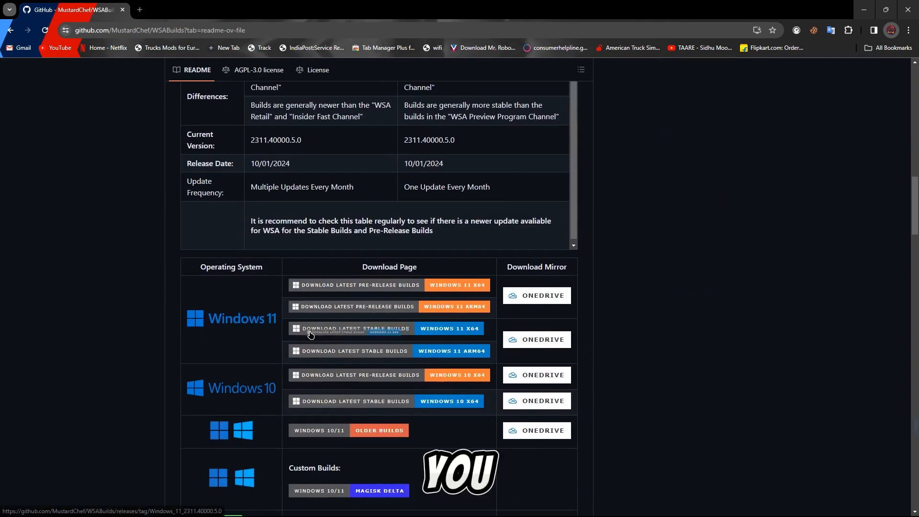
Step: Go to the latest stable Windows 11 x64 release and scroll down to its Assets list
left_click(354, 328)
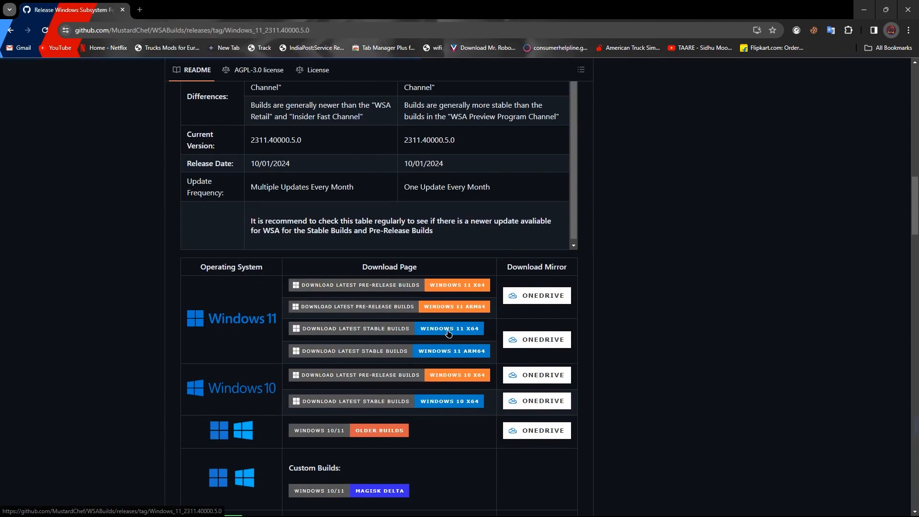
scroll("down", 3)
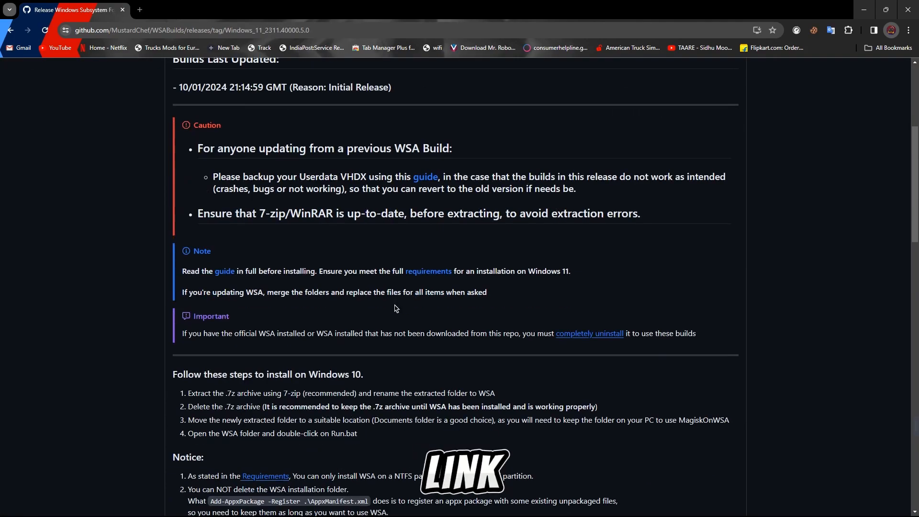
scroll("down", 3)
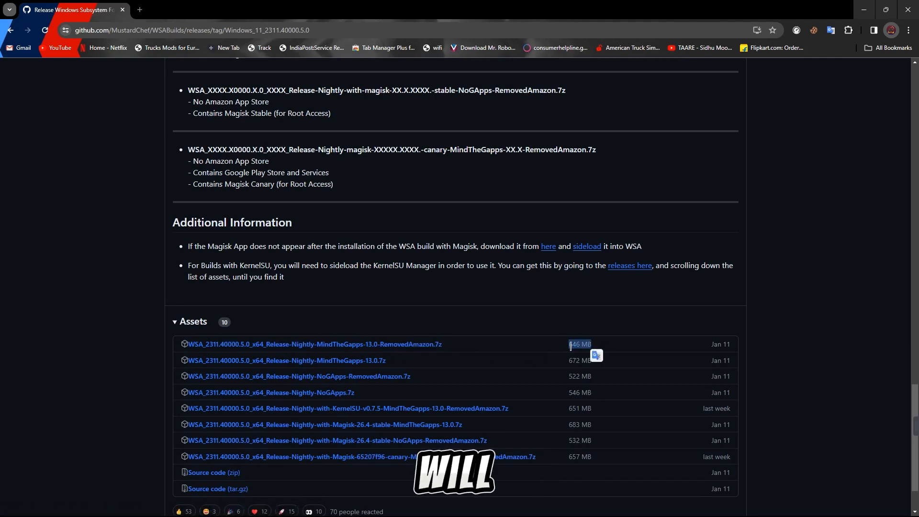
Step: Download the WSA x64 MindTheGapps-13.0 RemovedAmazon .7z asset via Free Download Manager
left_click(316, 343)
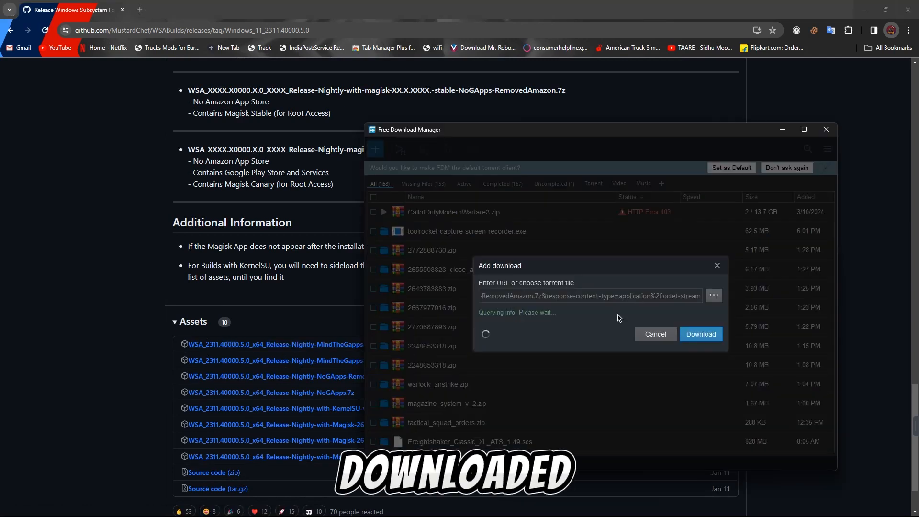
left_click(701, 334)
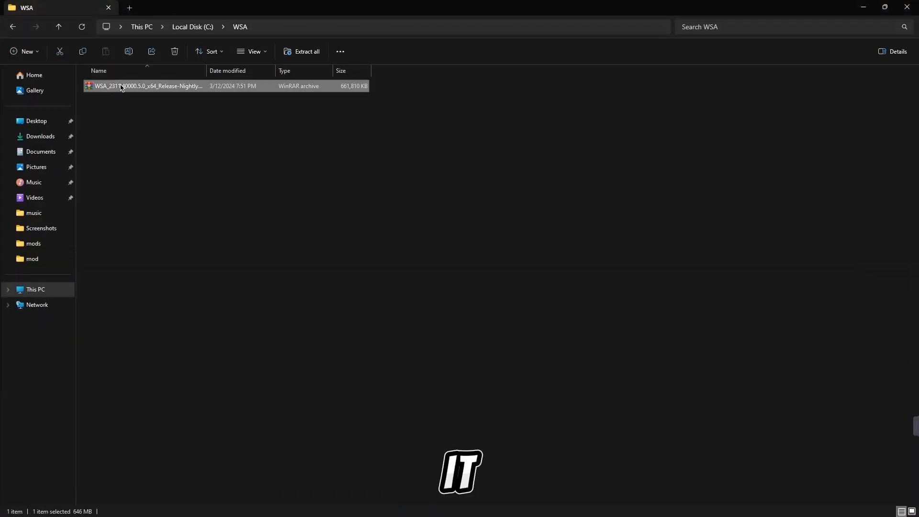
Step: Extract the WSA .7z archive with WinRAR into a WSA_2311.40000.5.0_x64 folder in C:\WSA
right_click(122, 87)
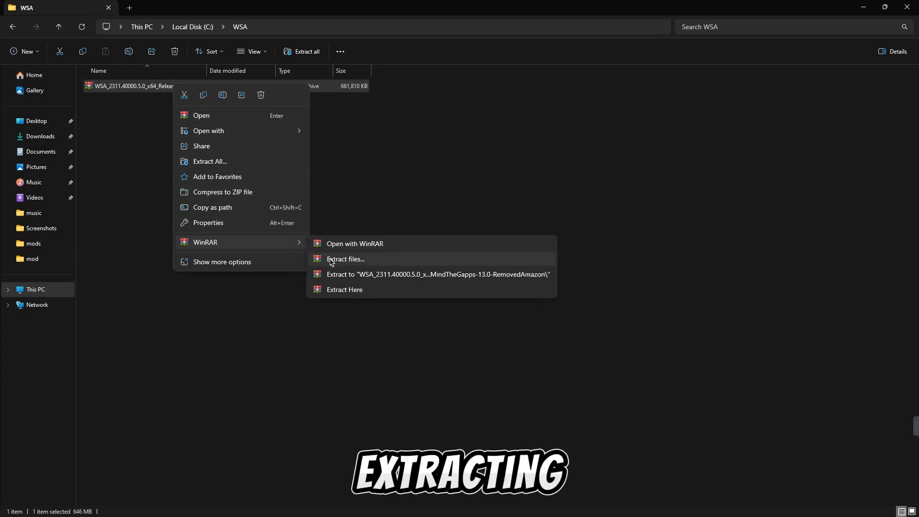
left_click(344, 259)
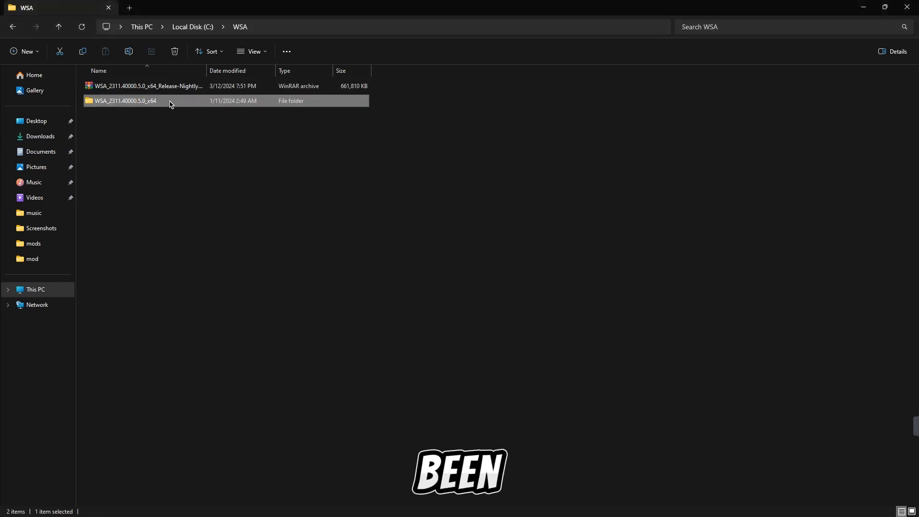
Step: Enter the WSA_2311.40000.5.0_x64 folder and launch Run.bat to start the Android subsystem
double_click(125, 100)
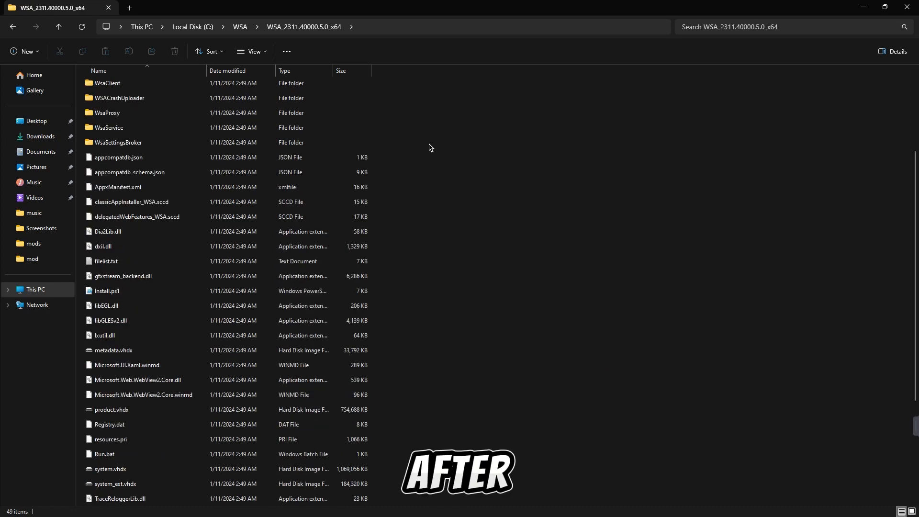
scroll("down", 3)
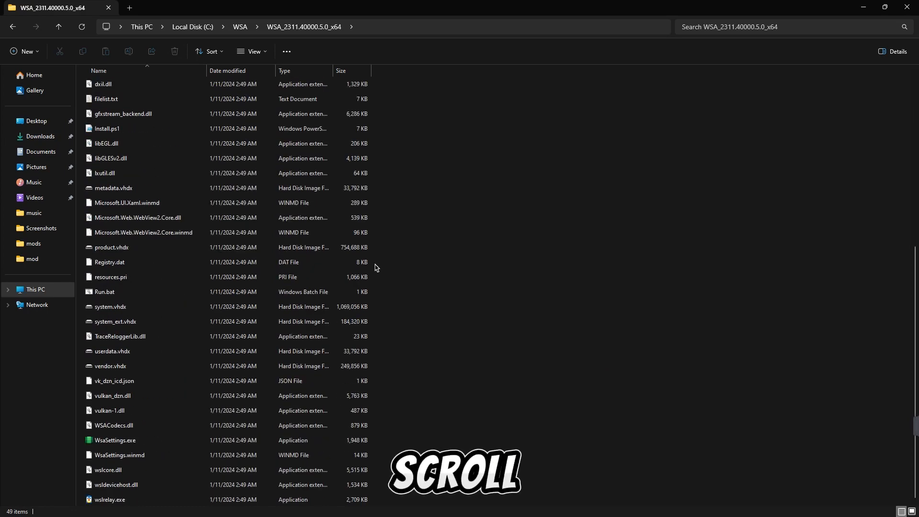
left_click(105, 291)
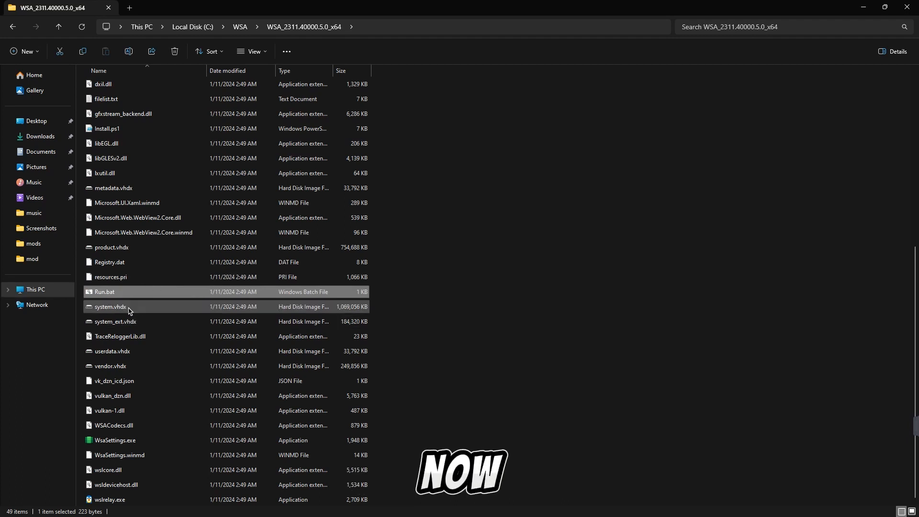
left_click(105, 292)
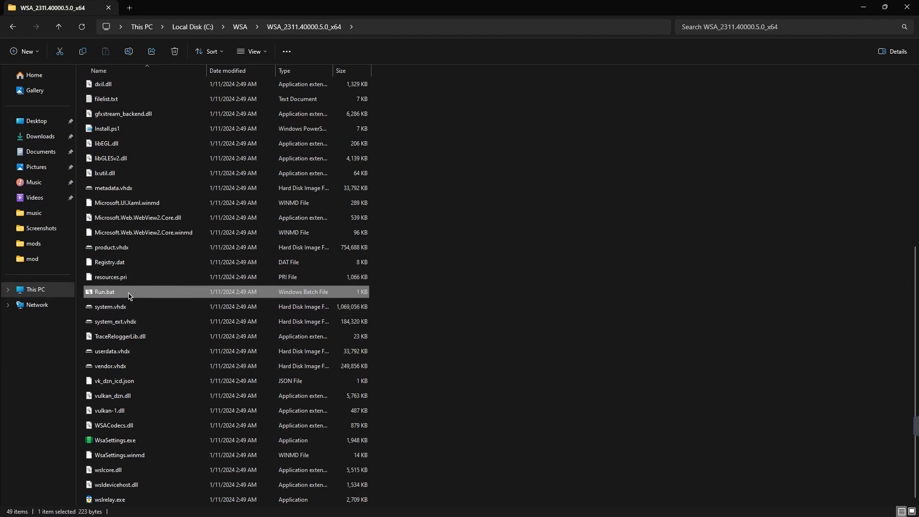
double_click(104, 291)
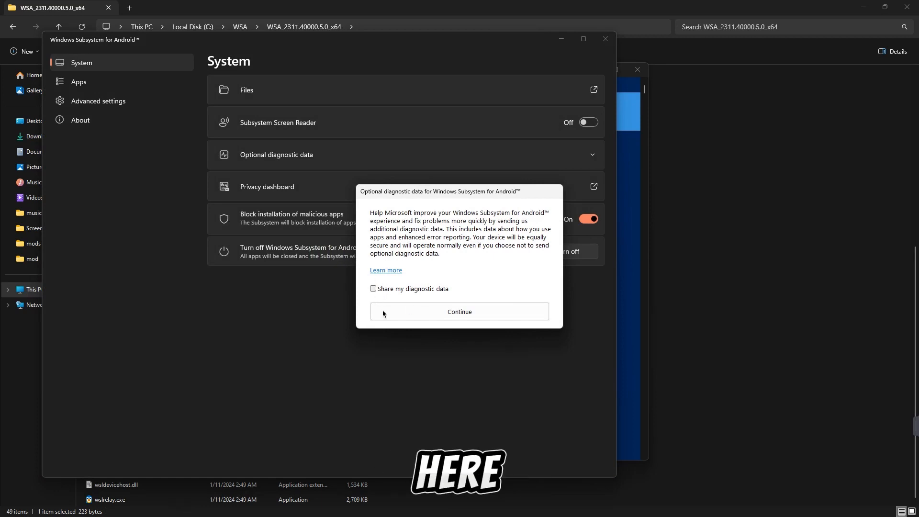
Step: Opt in to sharing diagnostic data and continue past the prompt so the subsystem starts
left_click(373, 289)
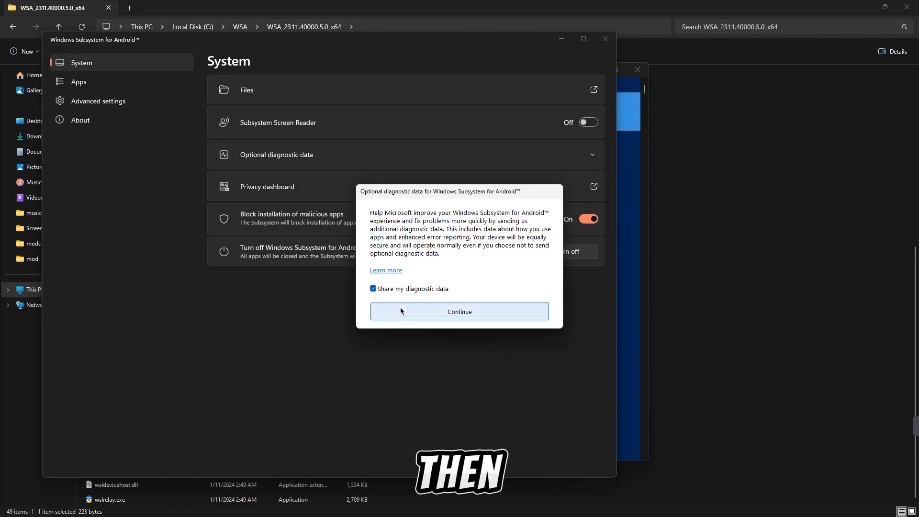
left_click(459, 312)
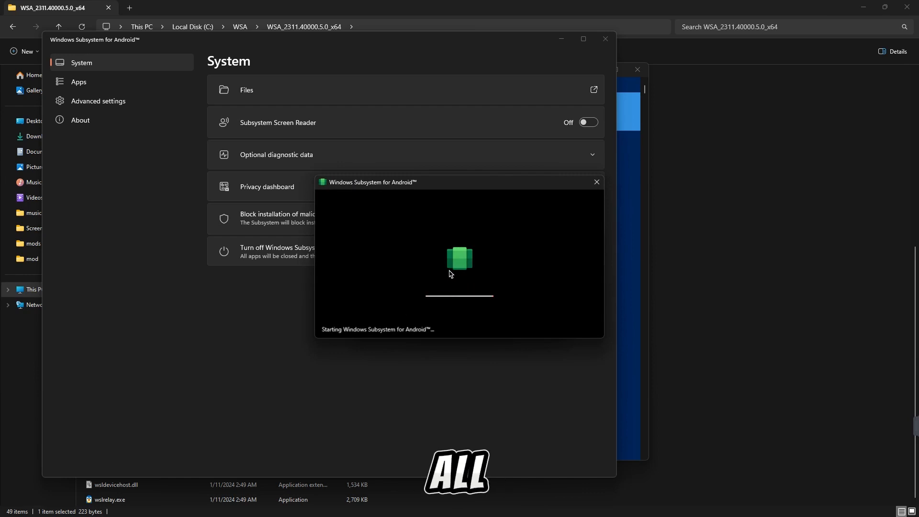
mouse_move(430, 268)
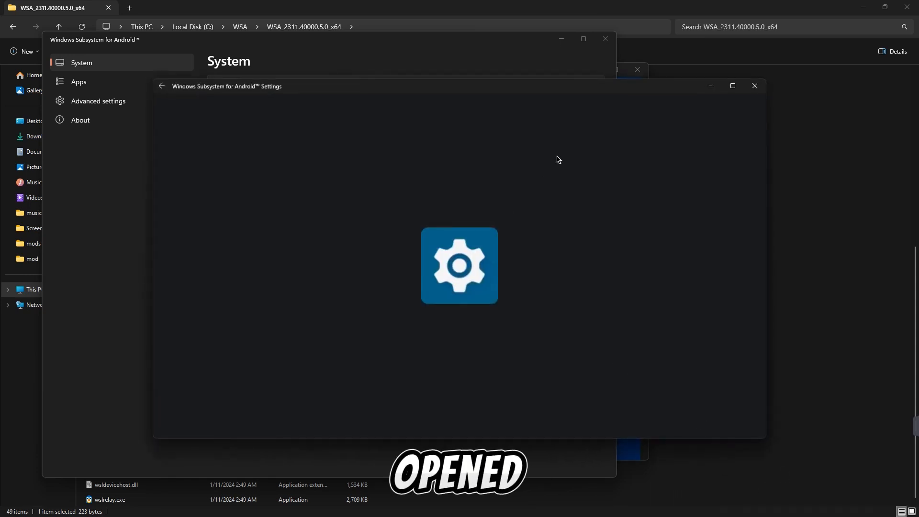
mouse_move(441, 156)
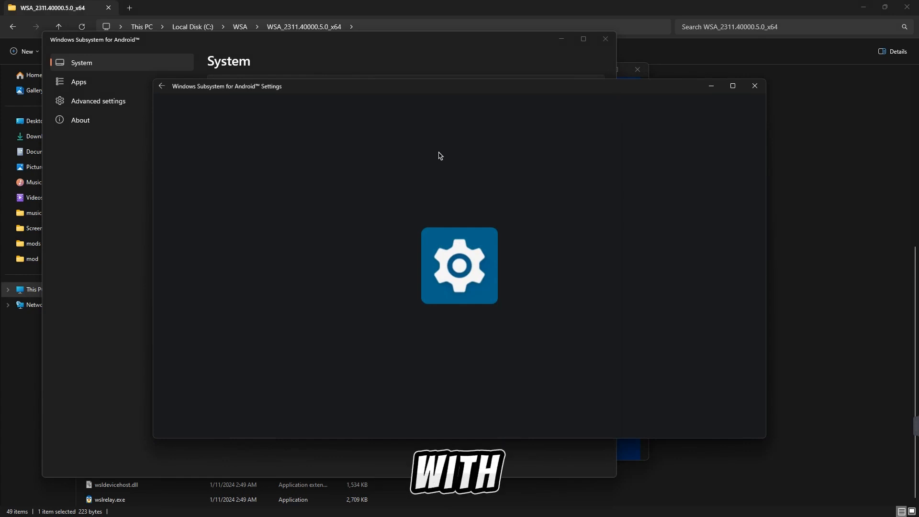
mouse_move(754, 86)
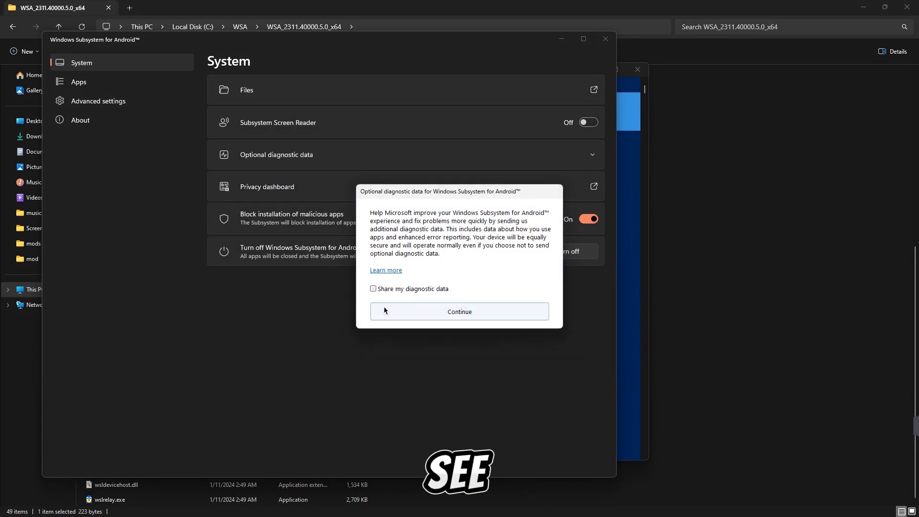
left_click(459, 312)
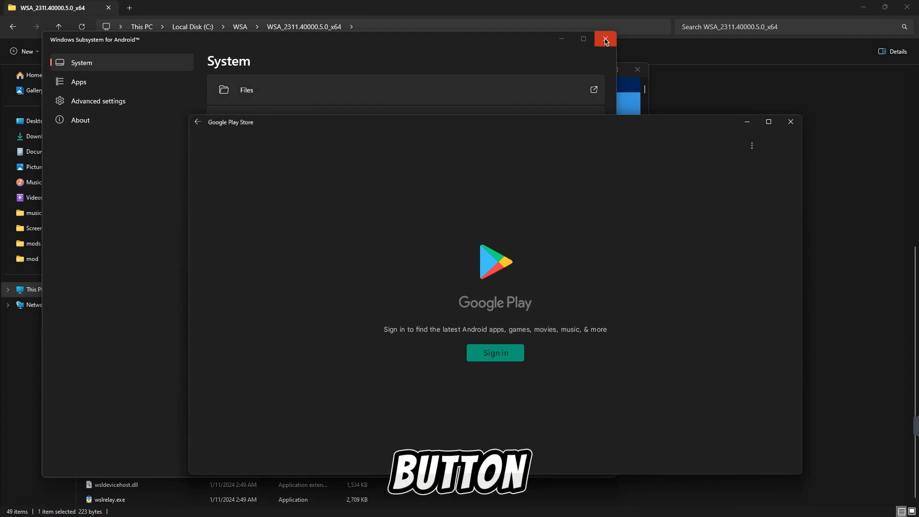
Step: Close WSA Settings, sign in to Google Play with email and password, and accept the terms of service
left_click(605, 39)
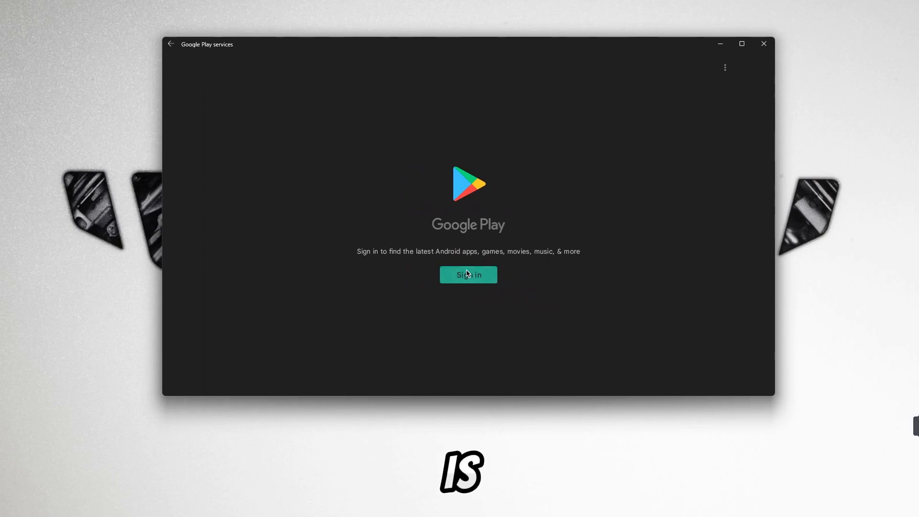
left_click(468, 275)
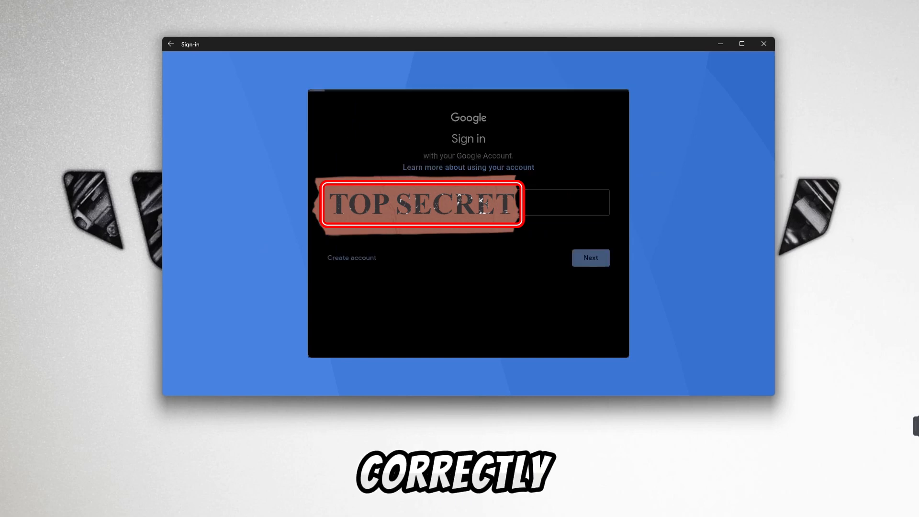
left_click(590, 257)
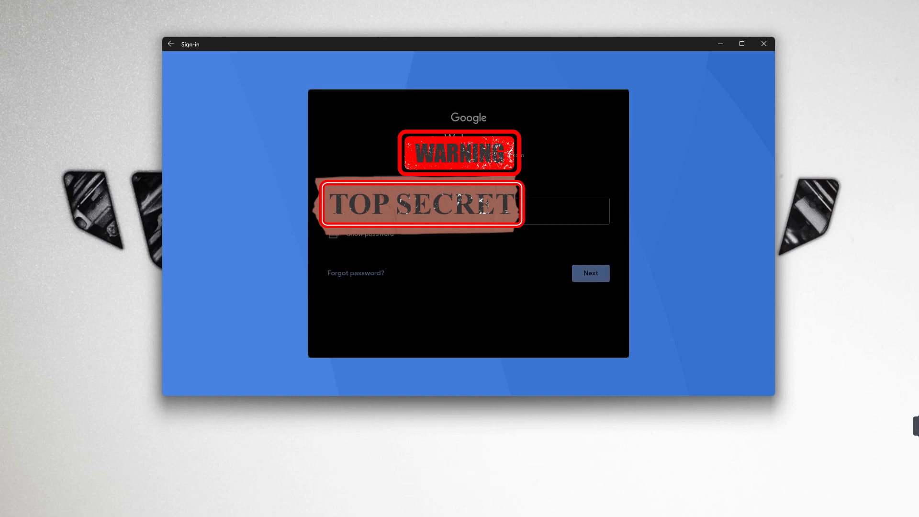
left_click(590, 273)
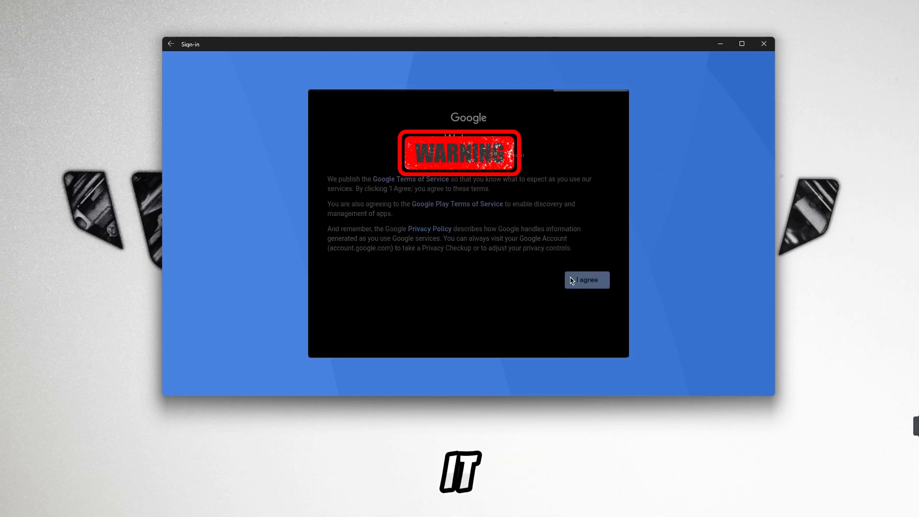
left_click(587, 280)
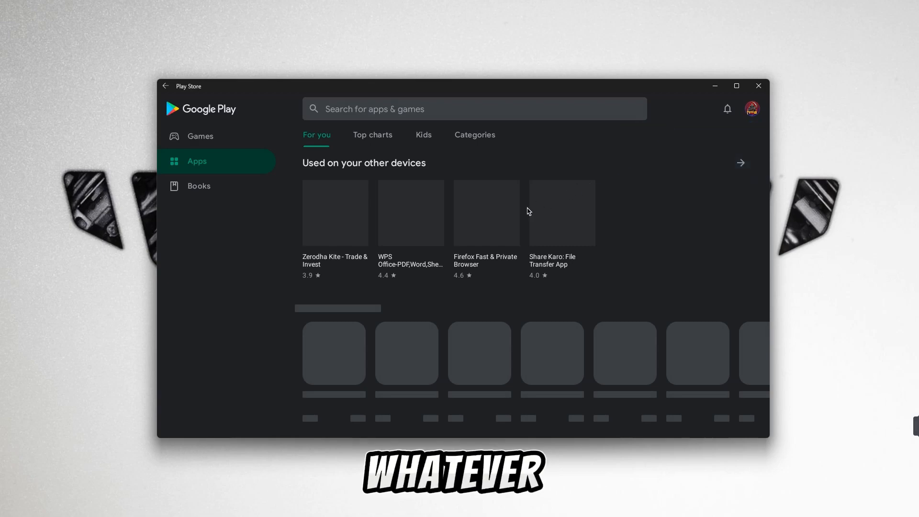
Step: Maximize the Play Store window and scroll through the Apps page's For you recommendations
left_click(736, 86)
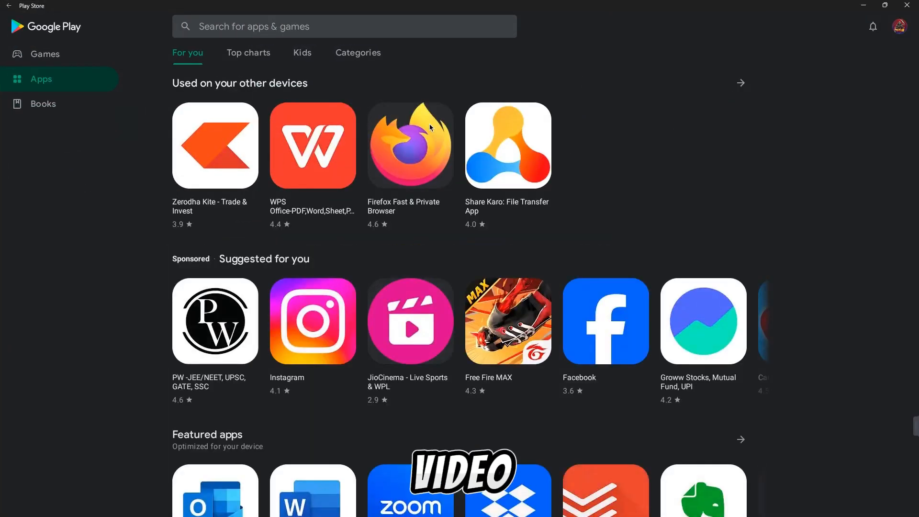
scroll("down", 3)
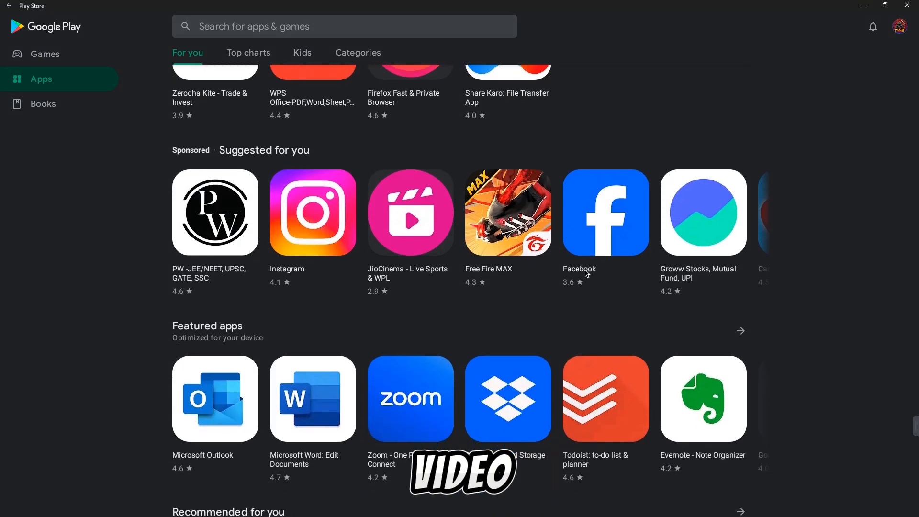
scroll("down", 3)
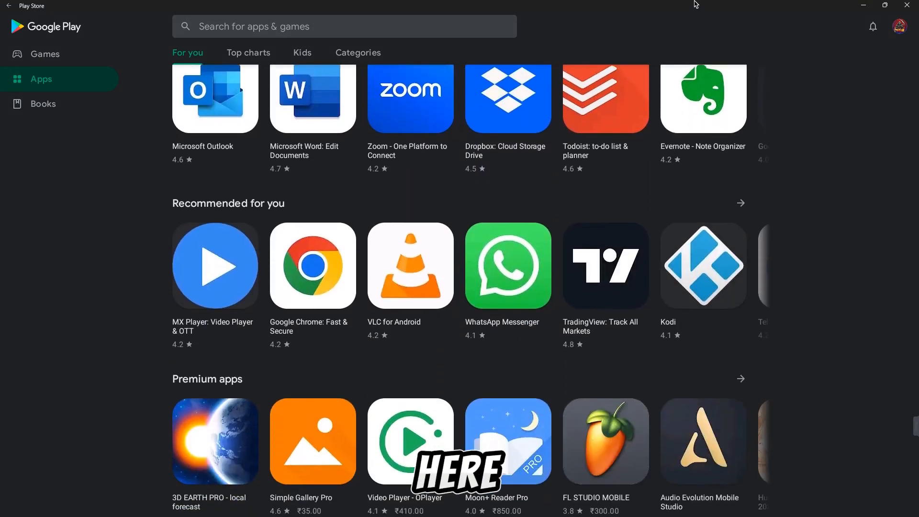